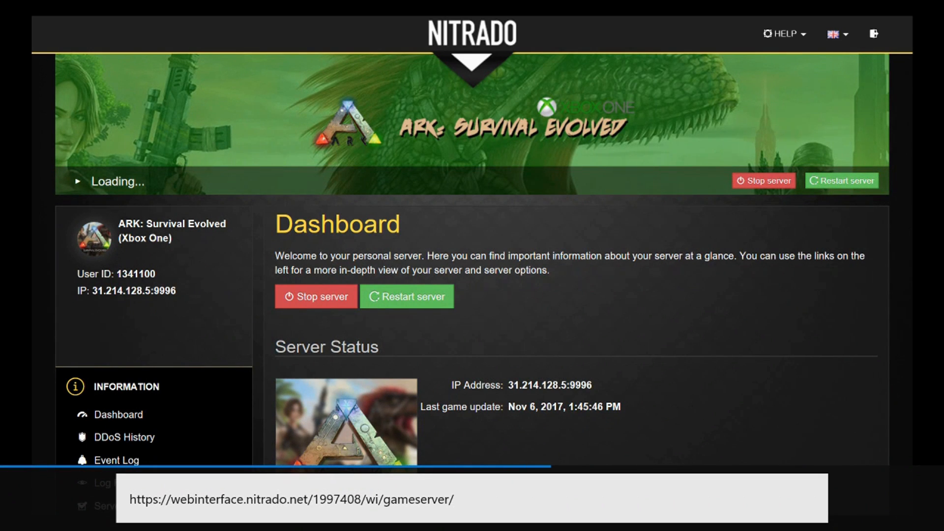
# - Open the General server settings page from the SETTINGS sidebar
pyautogui.scroll(-3)
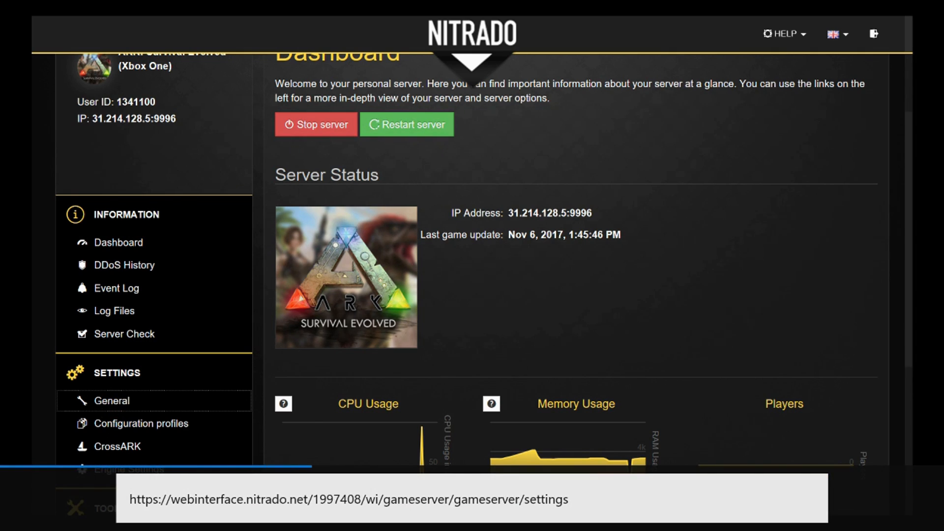
pyautogui.click(112, 401)
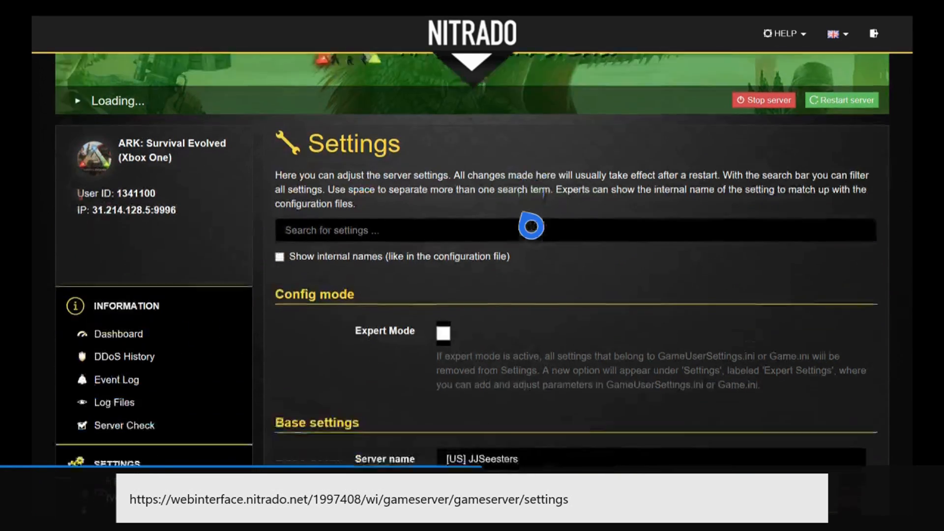
# - Scroll down to the Base settings fields for the admin password
pyautogui.scroll(-3)
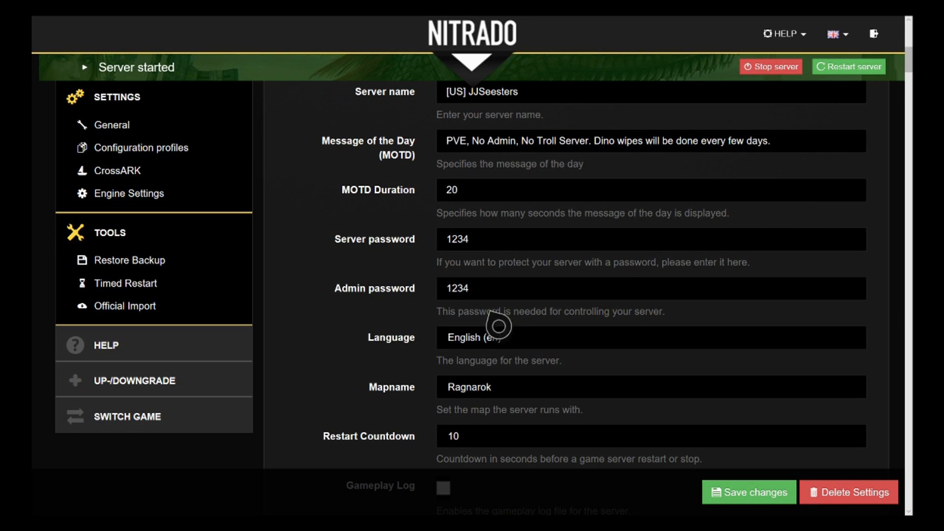
pyautogui.moveTo(493, 275)
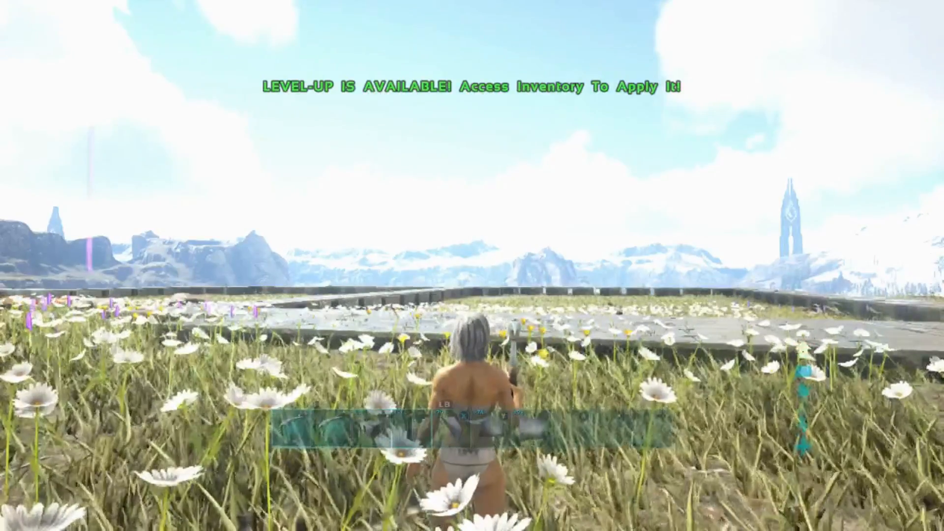
# - Bring up the ARK pause menu with the admin password box
pyautogui.press('Escape')
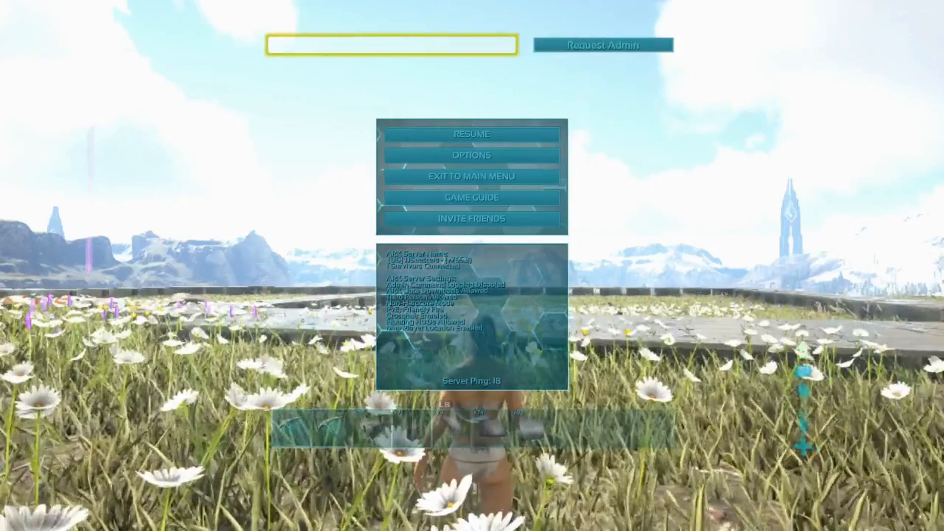
pyautogui.click(390, 45)
pyautogui.write('1234')
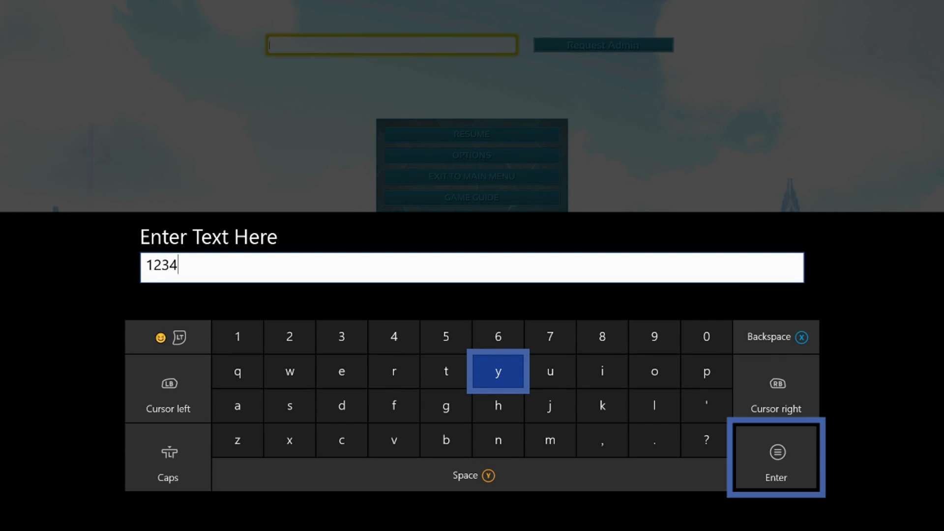
pyautogui.click(775, 464)
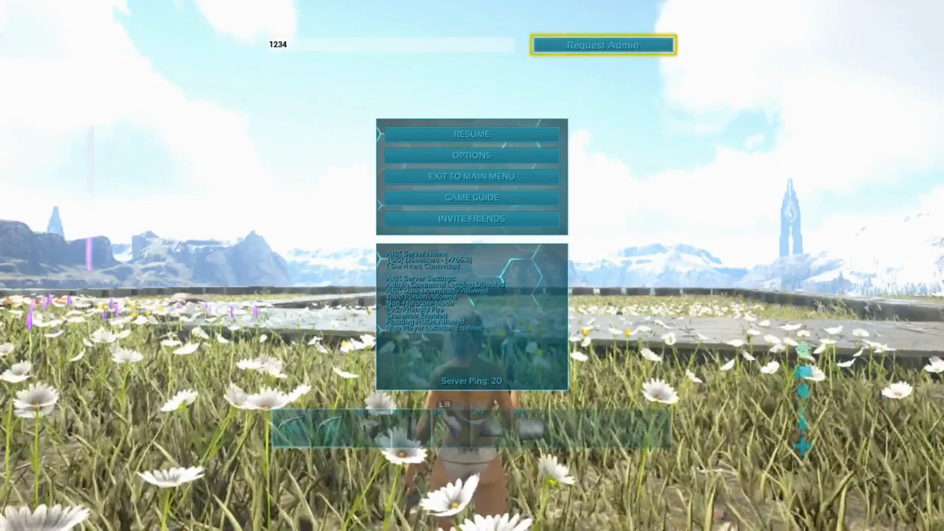
pyautogui.click(604, 45)
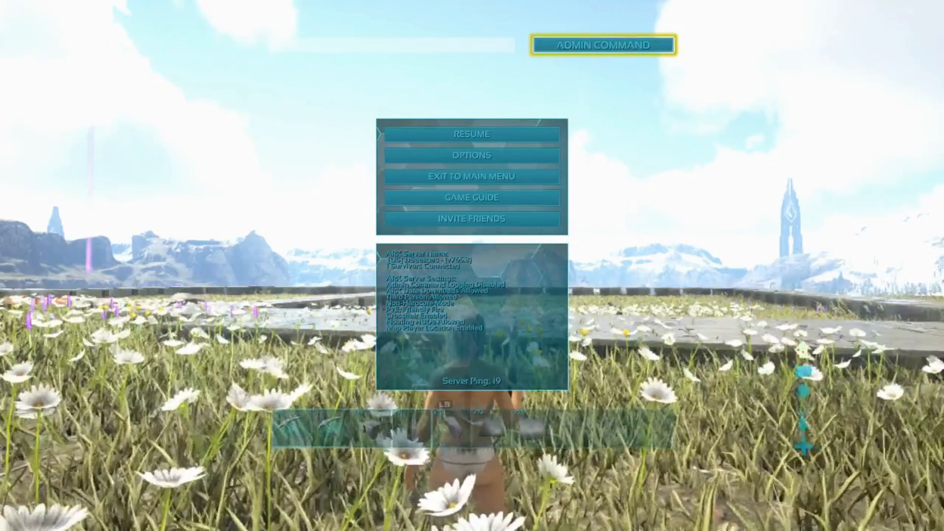